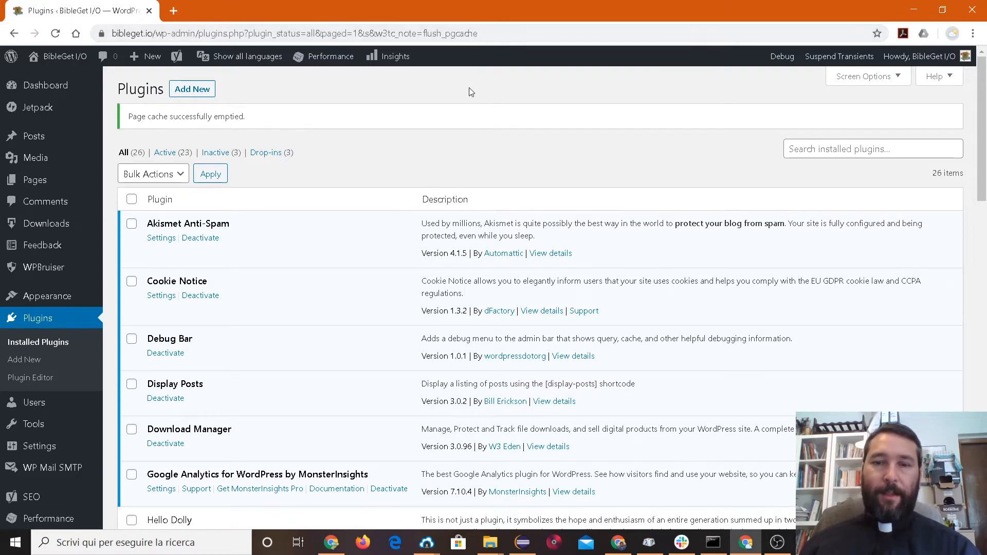
{"action": "mouse_move", "coordinate": [503, 156]}
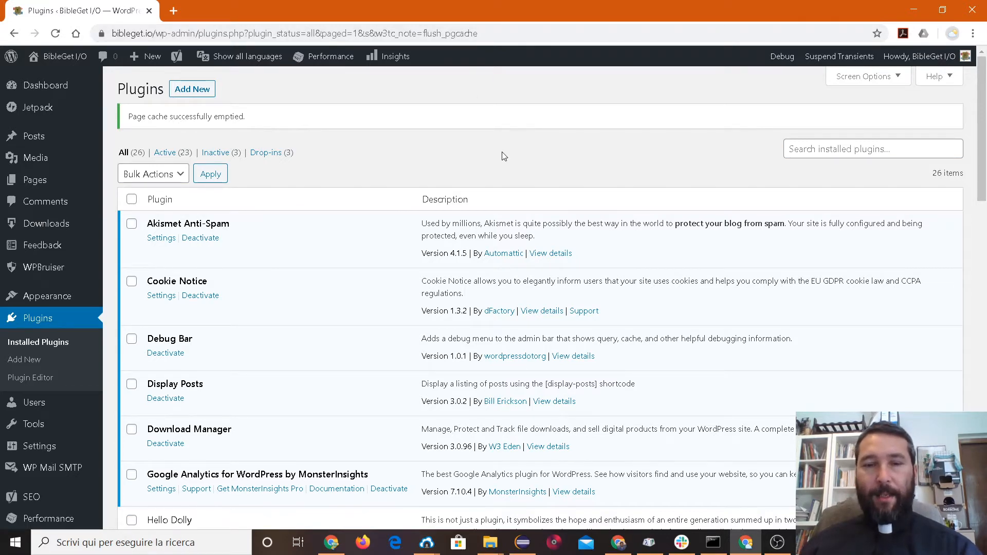
{"action": "mouse_move", "coordinate": [653, 155]}
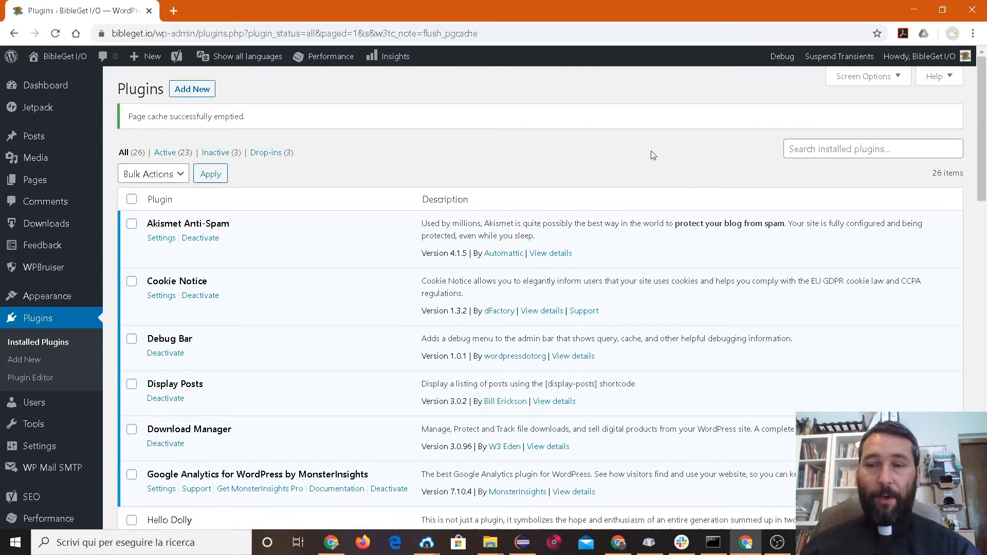
- Reload the Installed Plugins list so the cache-emptied notice clears, showing 26 plugins
{"action": "left_click", "coordinate": [873, 148]}
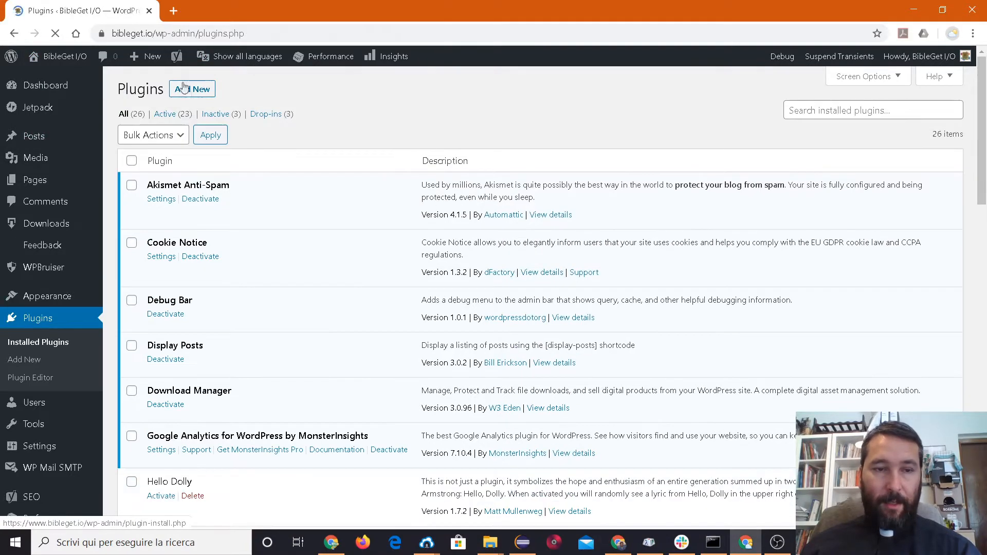
- Search the plugin directory for 'bibleget', install BibleGet I/O and activate it
{"action": "left_click", "coordinate": [192, 88]}
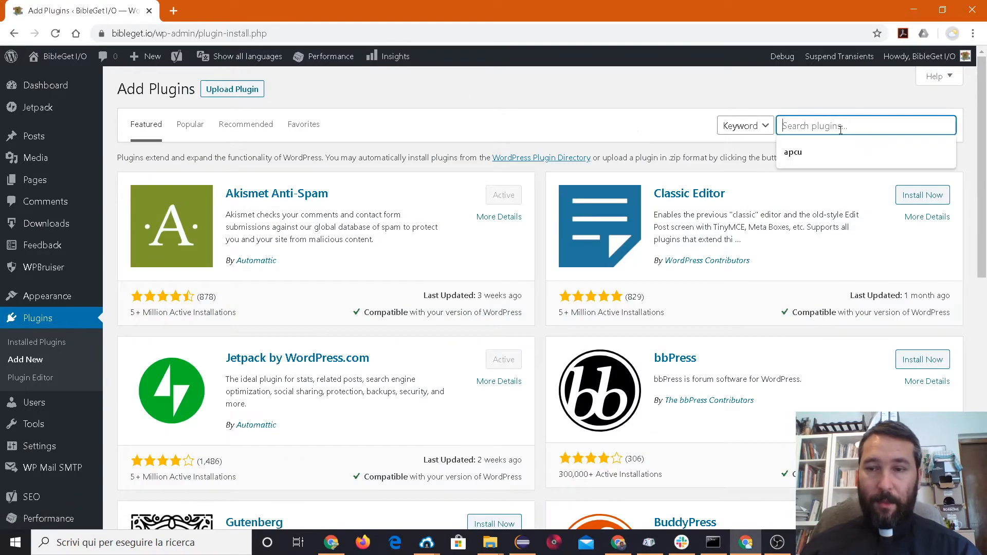
{"action": "type", "text": "bibleget"}
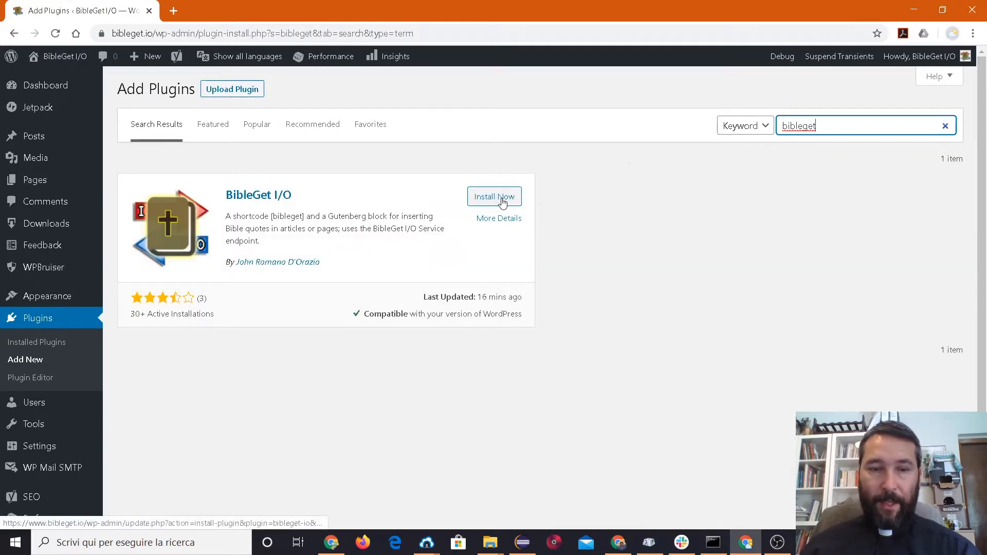
{"action": "left_click", "coordinate": [494, 196]}
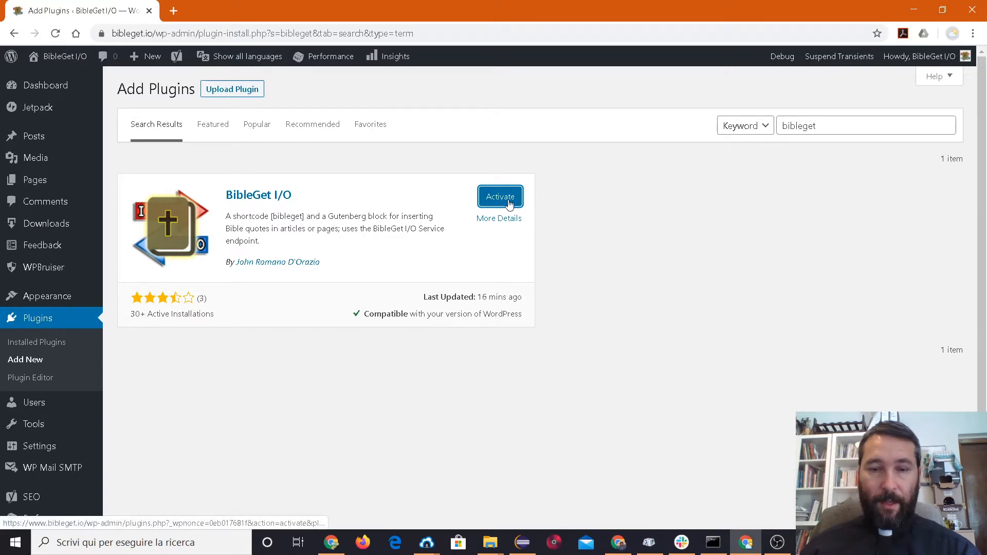
{"action": "left_click", "coordinate": [500, 197]}
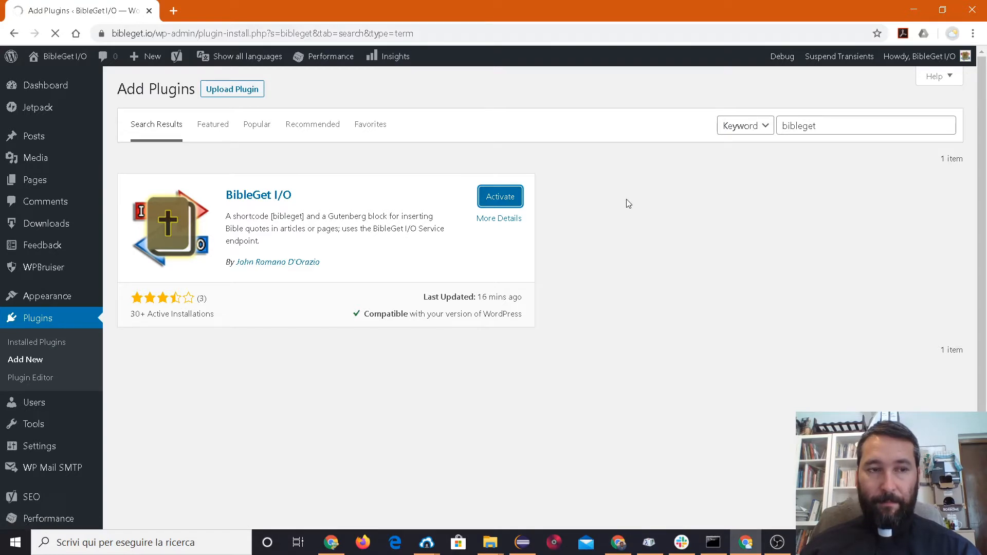
- Confirm BibleGet I/O is active among the 27 plugins and show its settings page
{"action": "left_click", "coordinate": [500, 195]}
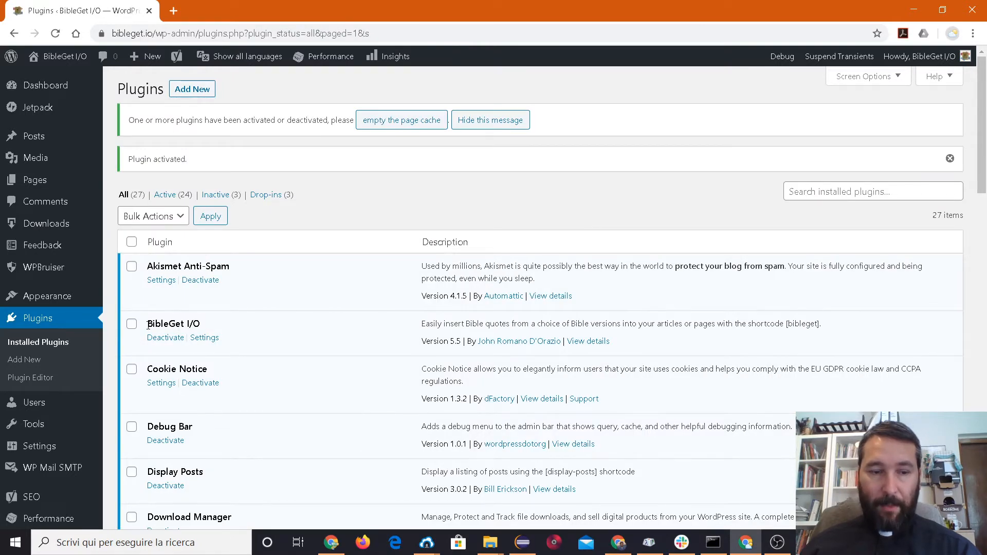
{"action": "scroll", "scroll_direction": "down", "scroll_amount": 3}
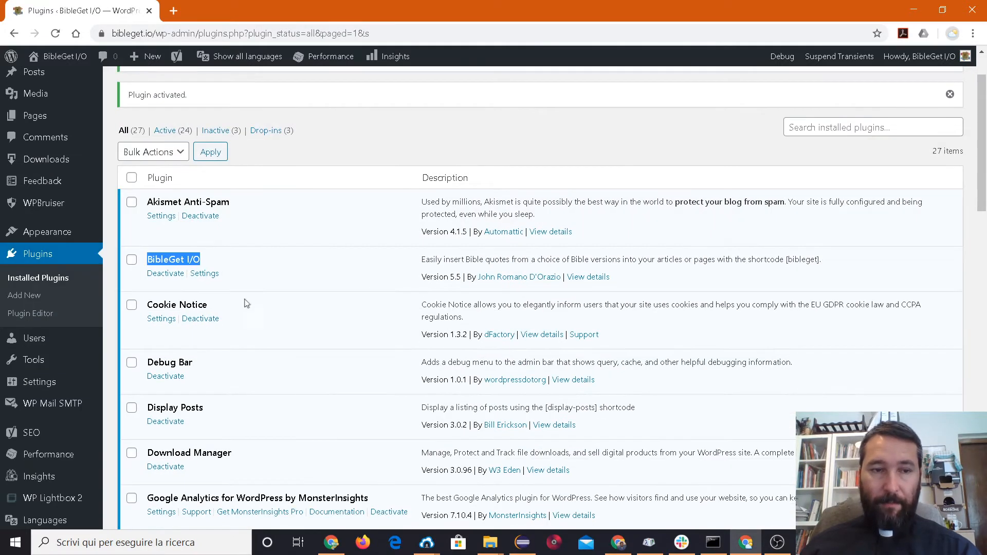
{"action": "scroll", "scroll_direction": "down", "scroll_amount": 3}
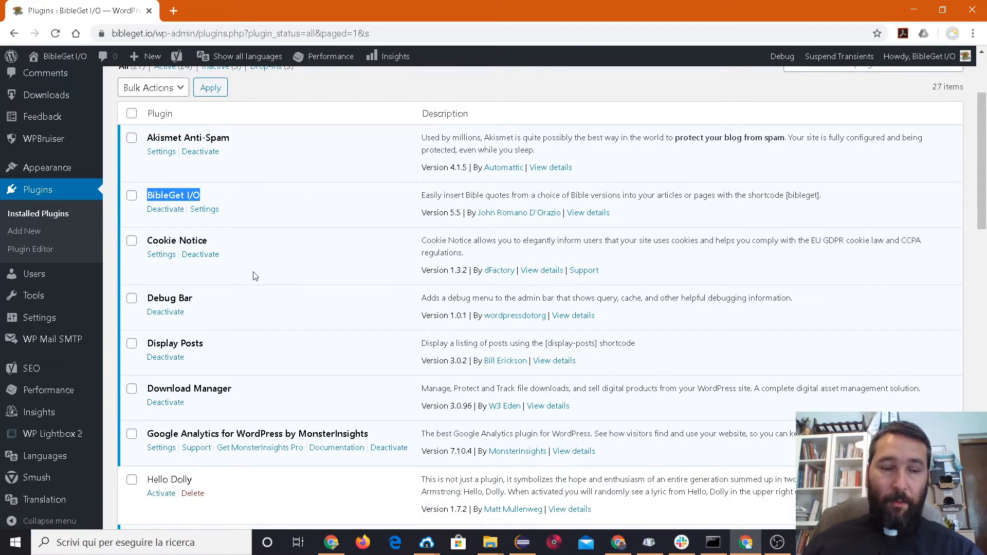
{"action": "mouse_move", "coordinate": [256, 227]}
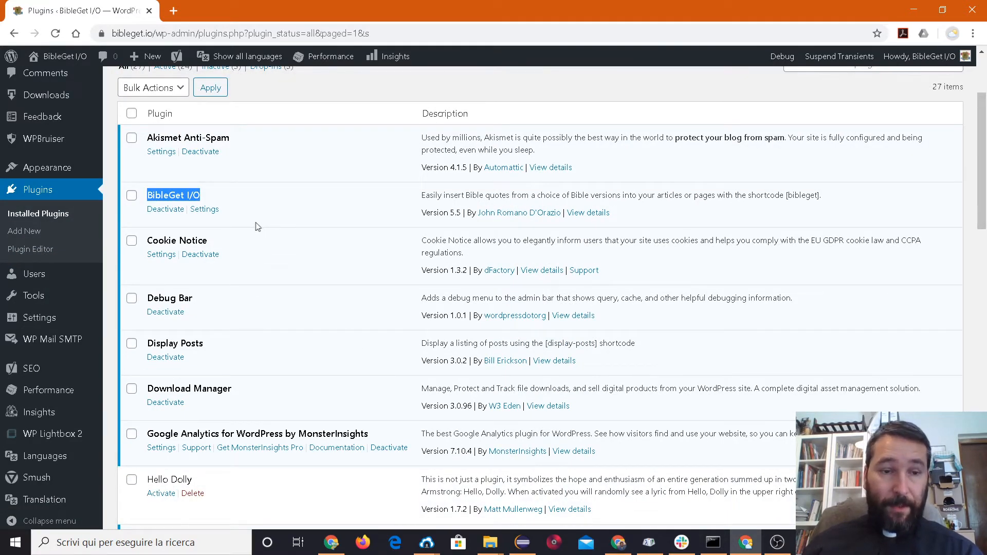
{"action": "mouse_move", "coordinate": [204, 209]}
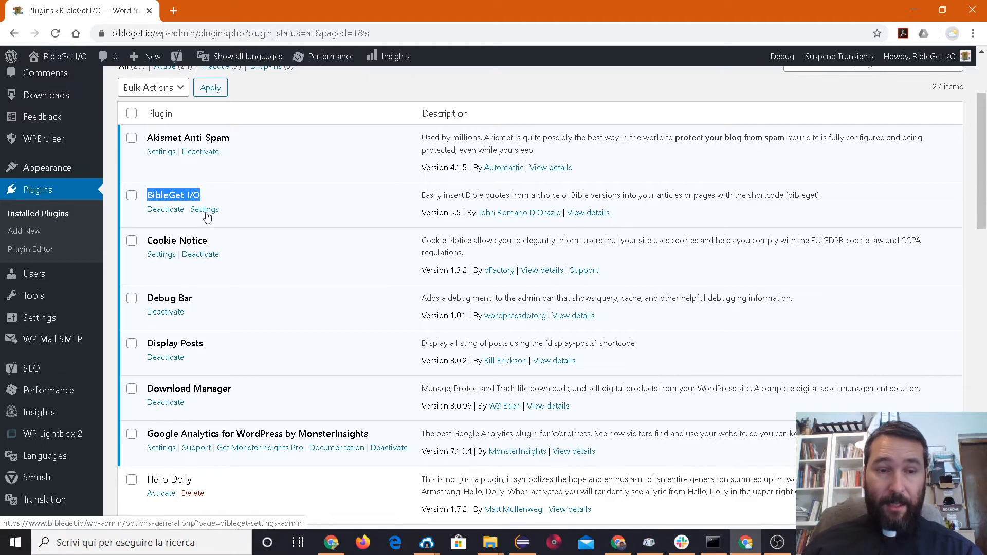
{"action": "left_click", "coordinate": [203, 208]}
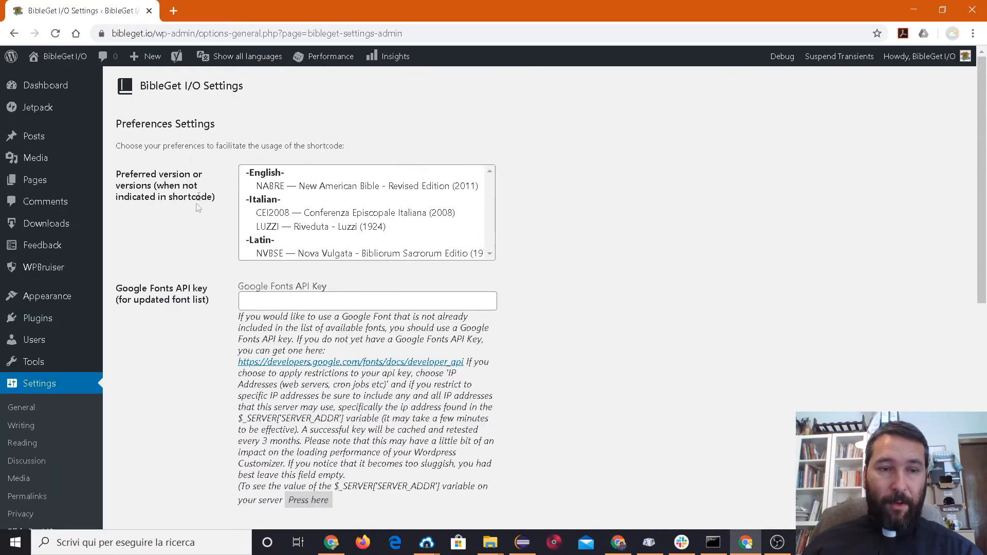
{"action": "scroll", "scroll_direction": "down", "scroll_amount": 3}
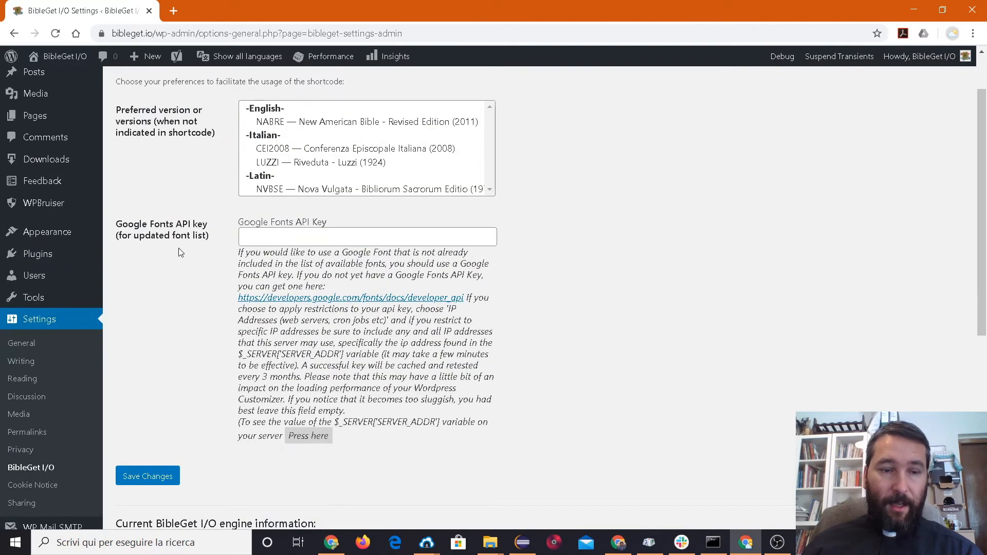
{"action": "scroll", "scroll_direction": "up", "scroll_amount": 3}
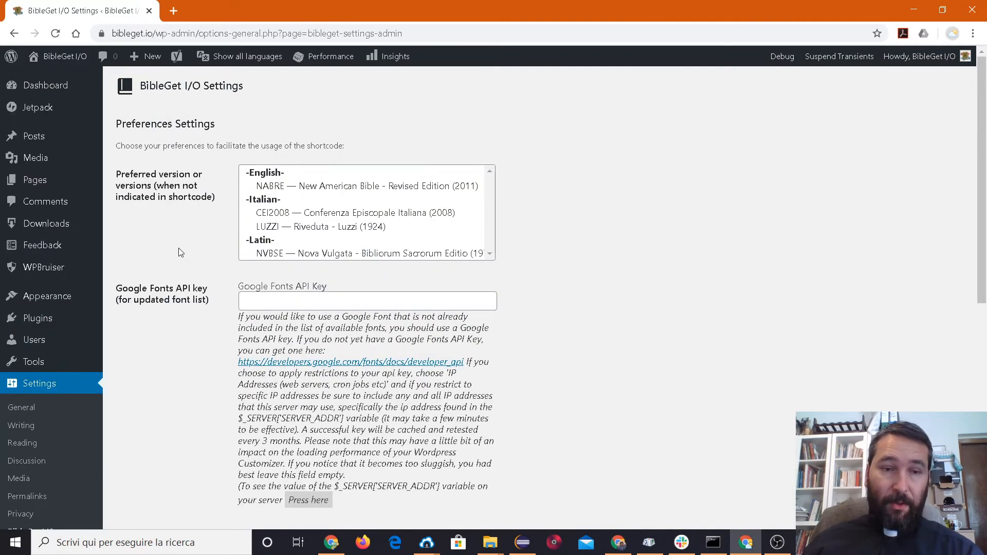
{"action": "scroll", "scroll_direction": "down", "scroll_amount": 3}
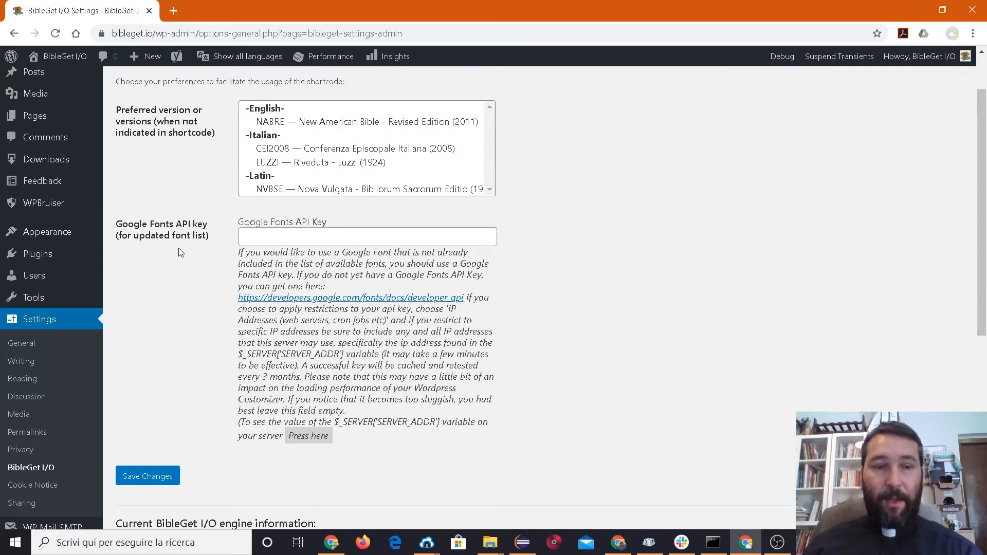
{"action": "scroll", "scroll_direction": "up", "scroll_amount": 3}
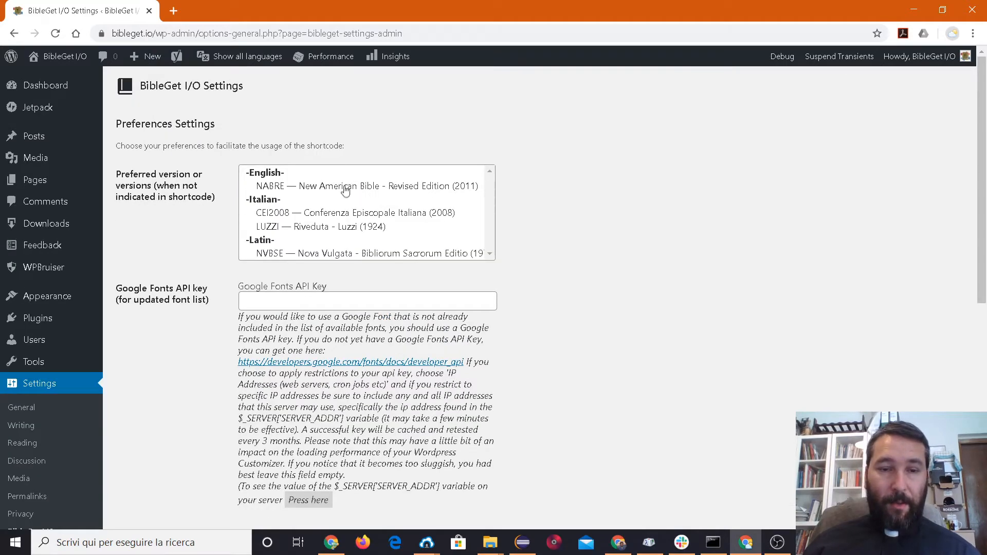
{"action": "mouse_move", "coordinate": [333, 197]}
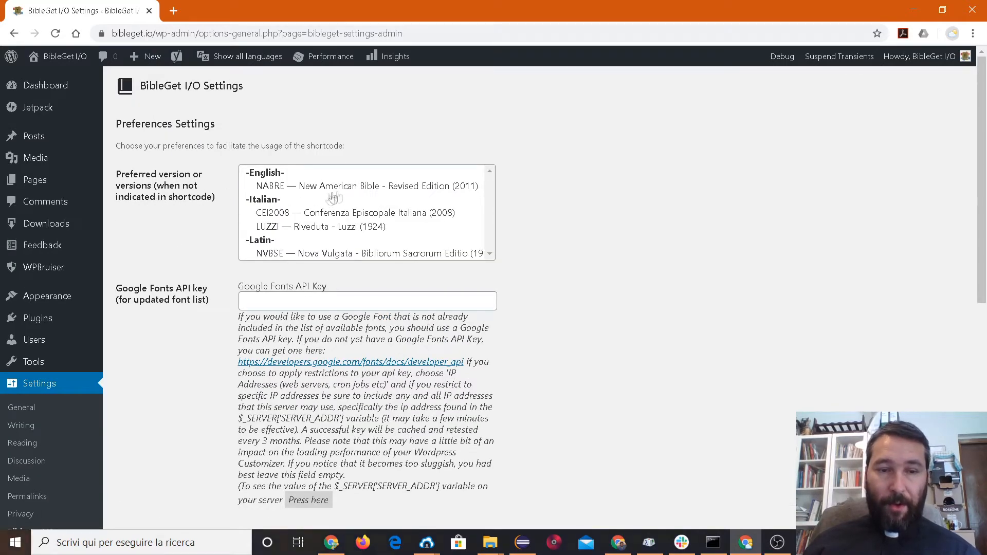
{"action": "mouse_move", "coordinate": [351, 232]}
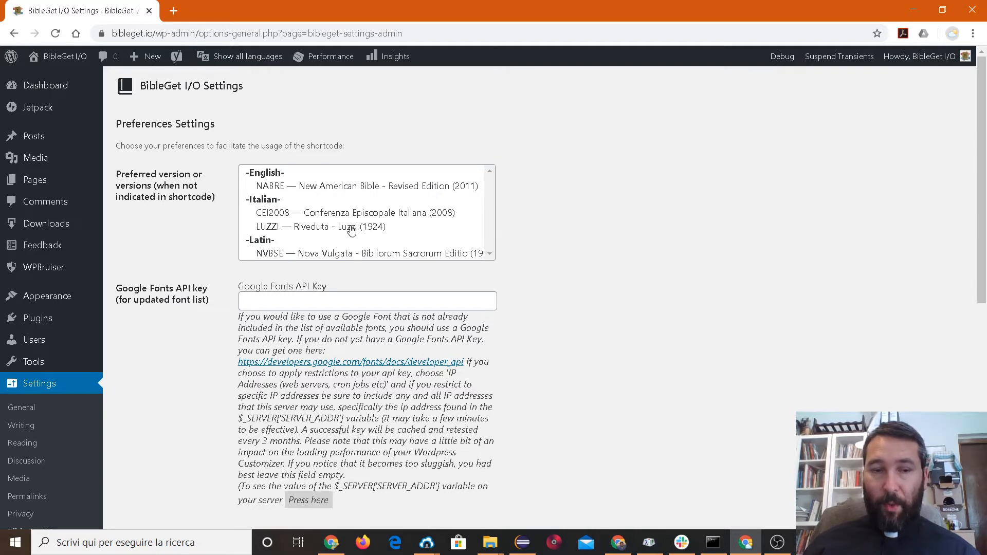
{"action": "mouse_move", "coordinate": [326, 231]}
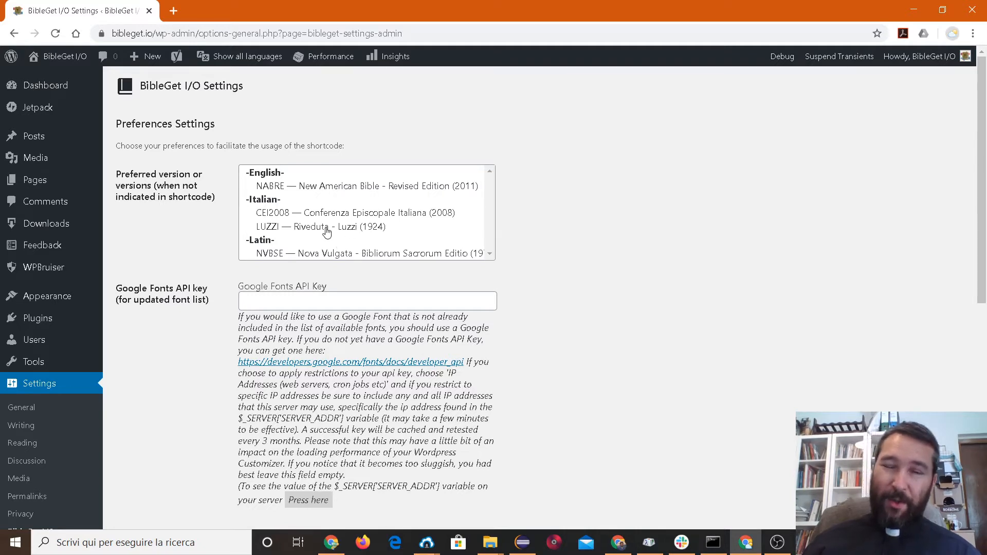
{"action": "mouse_move", "coordinate": [330, 229]}
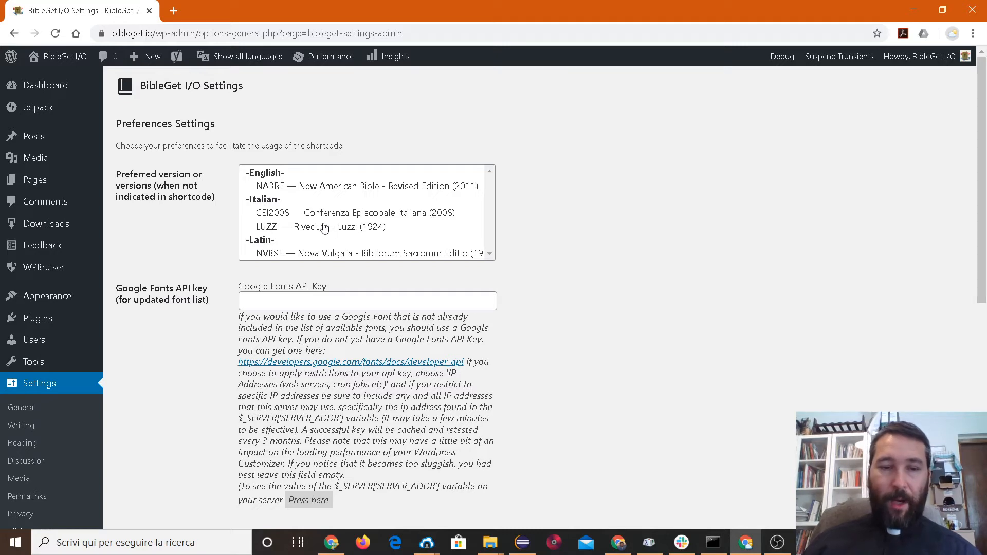
{"action": "mouse_move", "coordinate": [293, 231]}
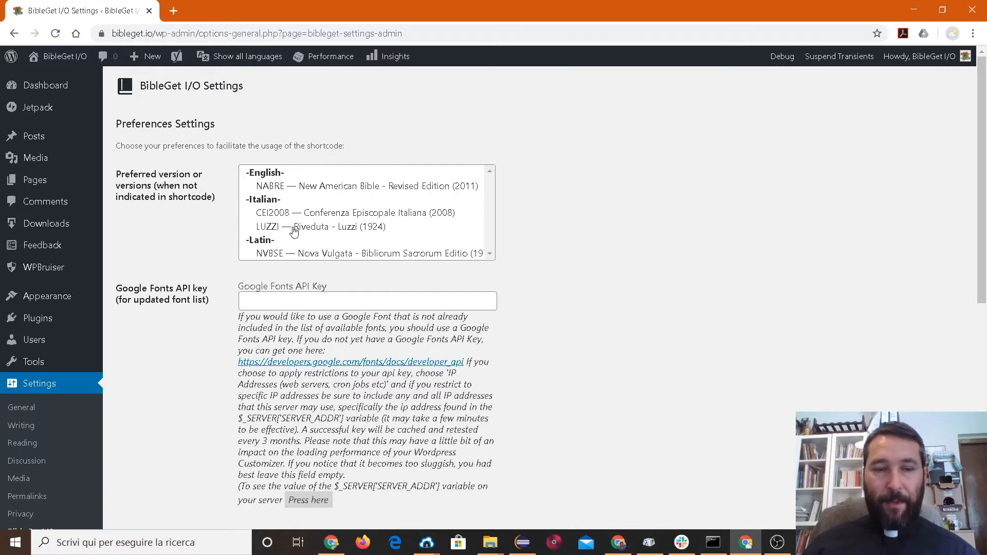
{"action": "mouse_move", "coordinate": [194, 235]}
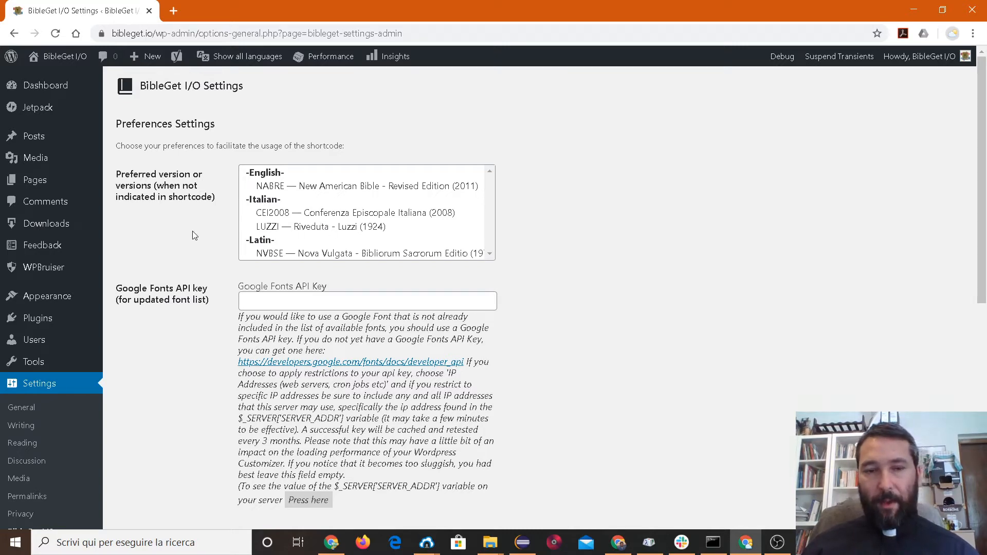
{"action": "scroll", "scroll_direction": "down", "scroll_amount": 3}
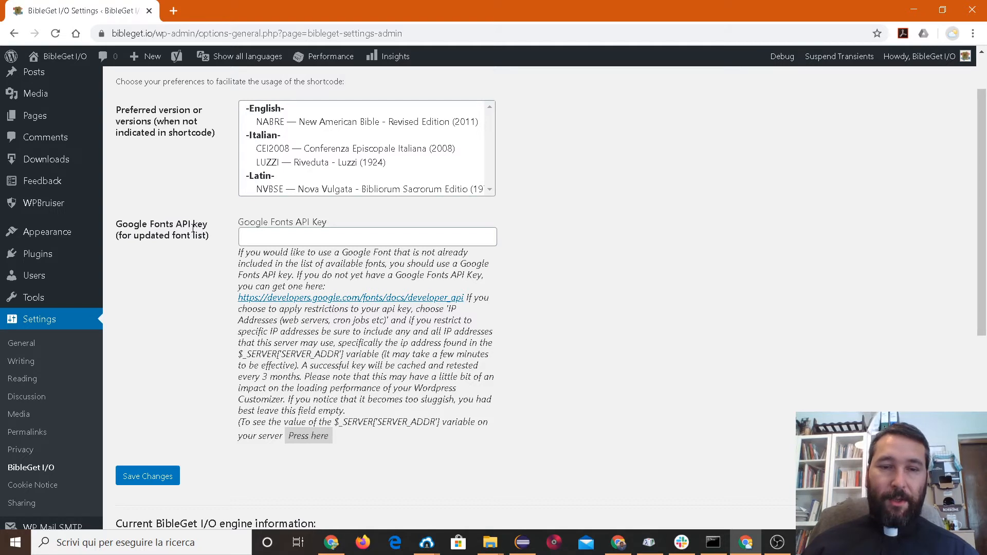
{"action": "mouse_move", "coordinate": [284, 162]}
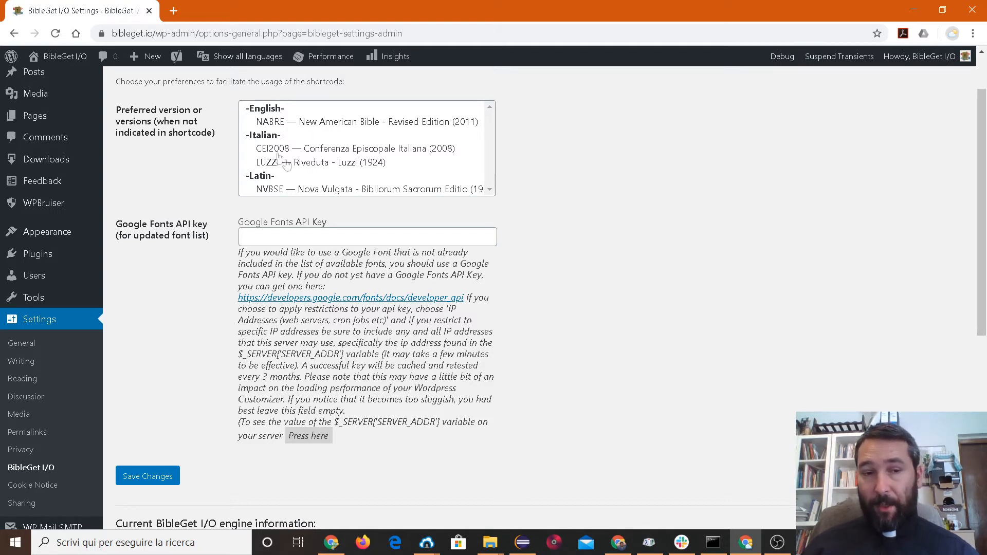
{"action": "mouse_move", "coordinate": [329, 162]}
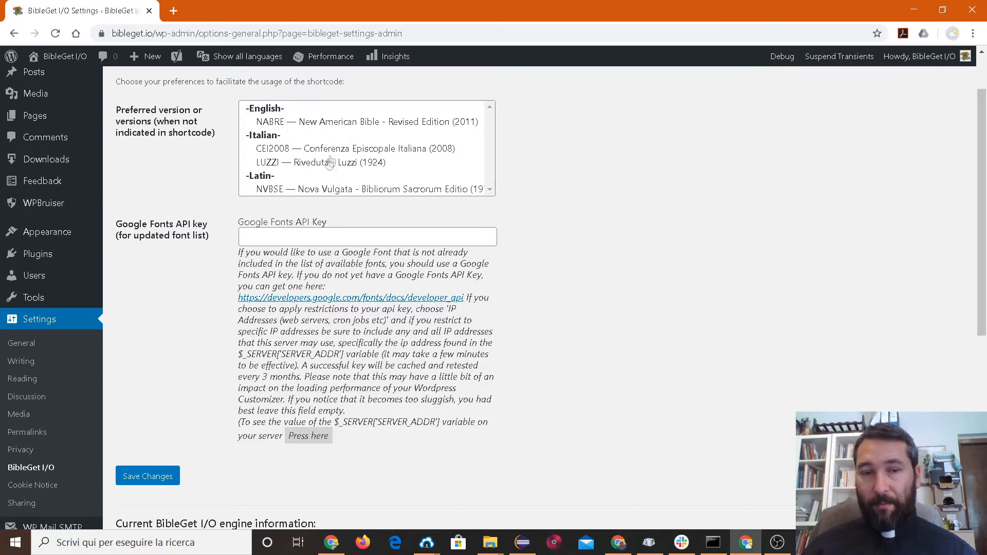
{"action": "mouse_move", "coordinate": [178, 190]}
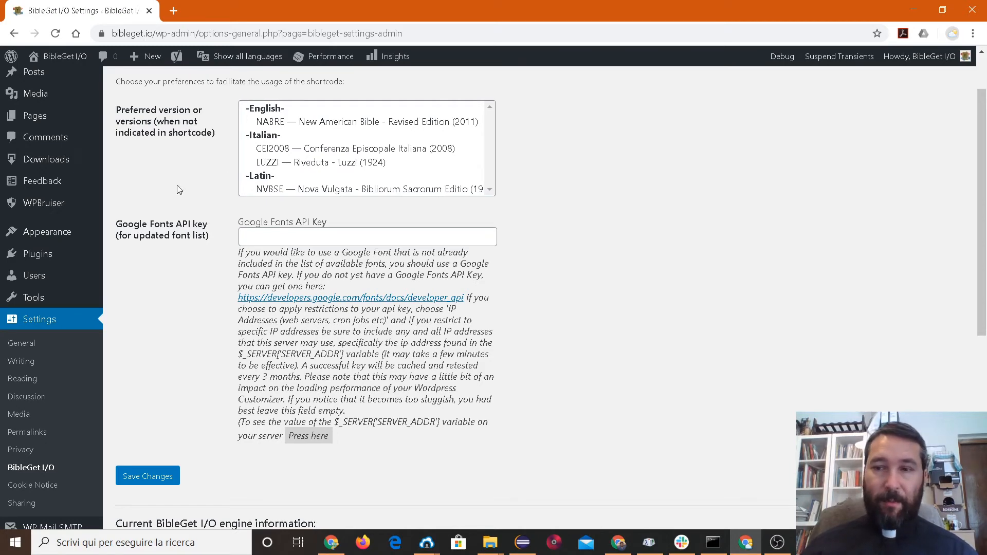
{"action": "scroll", "scroll_direction": "down", "scroll_amount": 3}
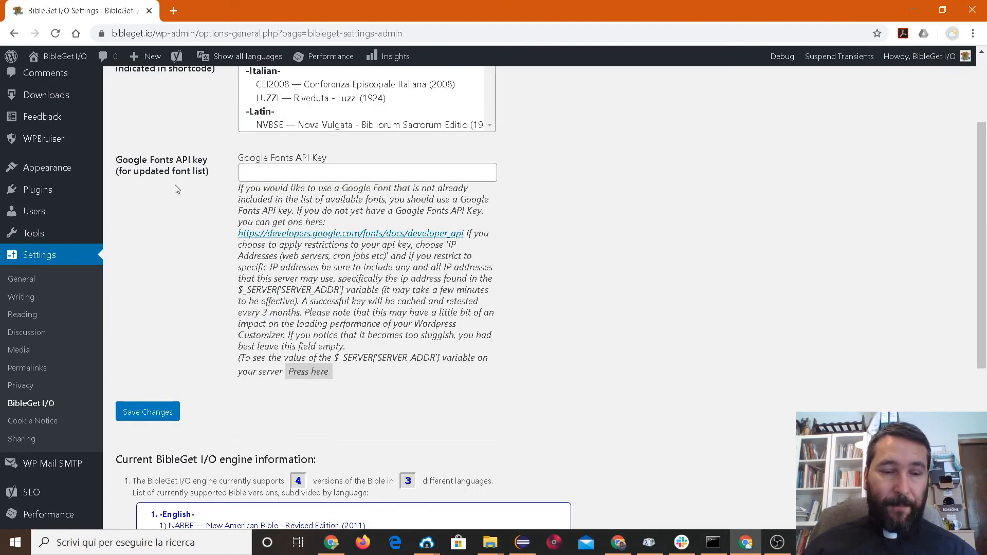
{"action": "mouse_move", "coordinate": [26, 368]}
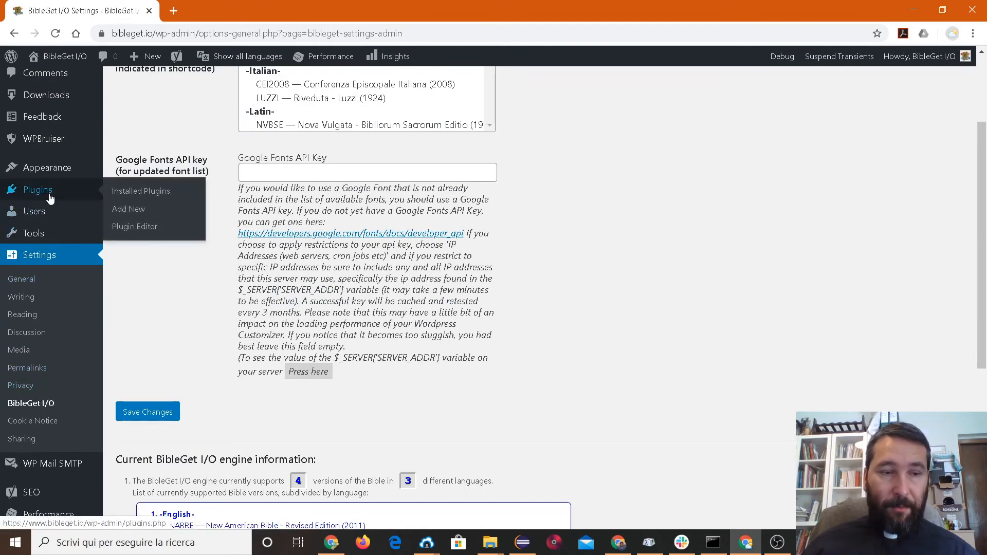
- Deactivate BibleGet I/O and delete it with its data from the Installed Plugins list
{"action": "left_click", "coordinate": [140, 191]}
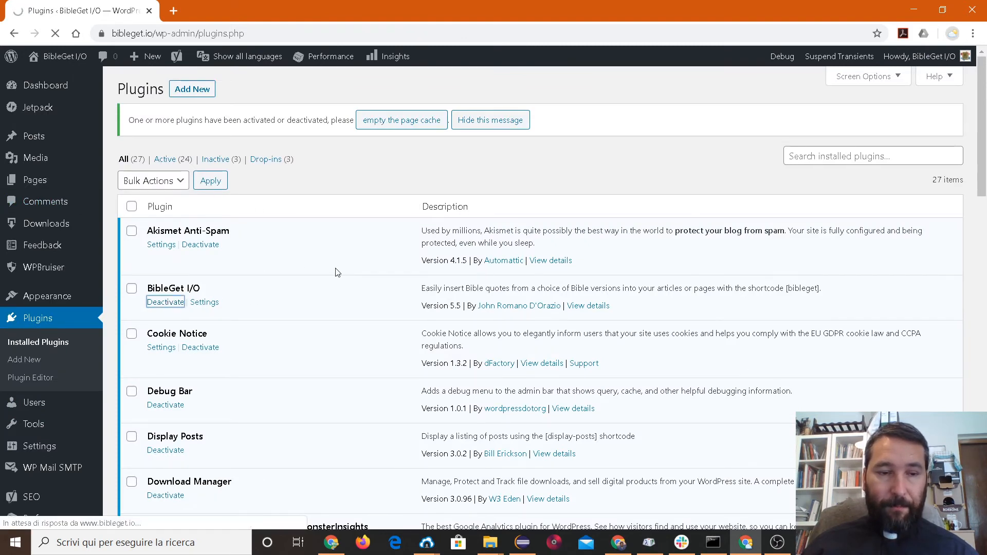
{"action": "left_click", "coordinate": [164, 301]}
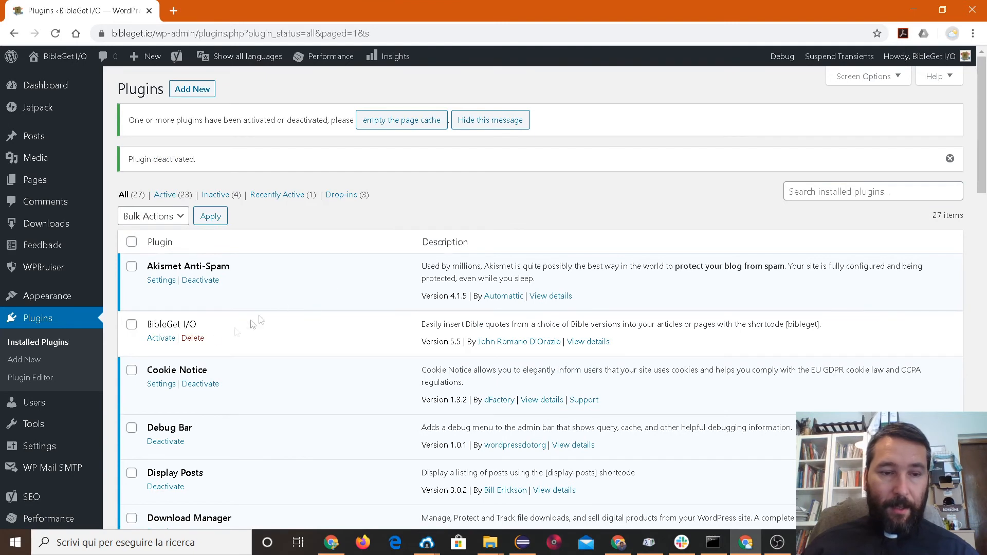
{"action": "left_click", "coordinate": [192, 338]}
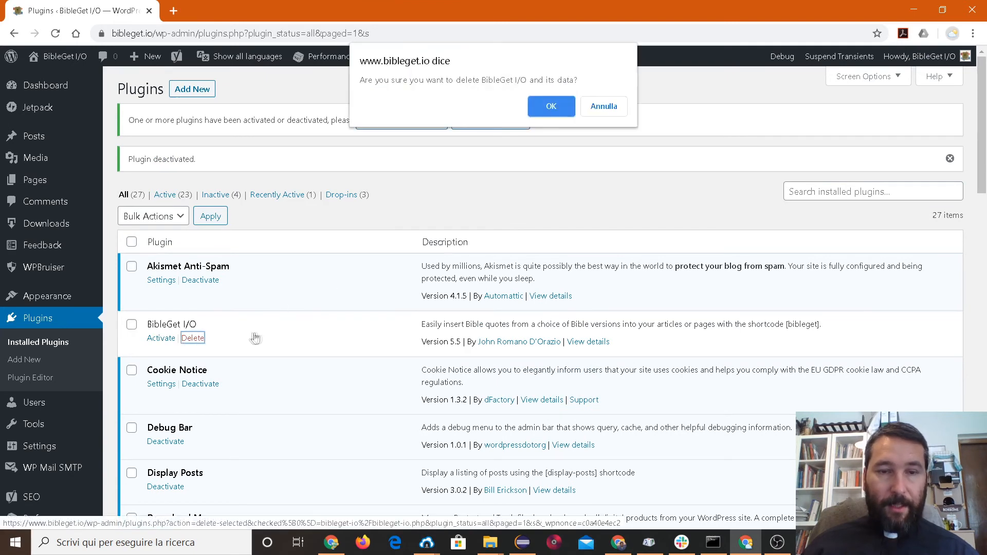
{"action": "left_click", "coordinate": [550, 106]}
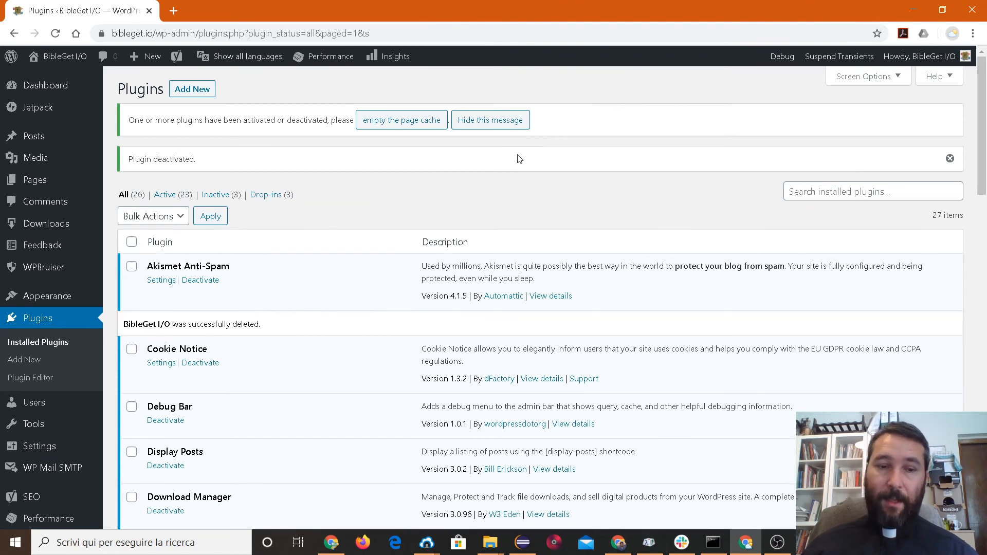
{"action": "mouse_move", "coordinate": [486, 168]}
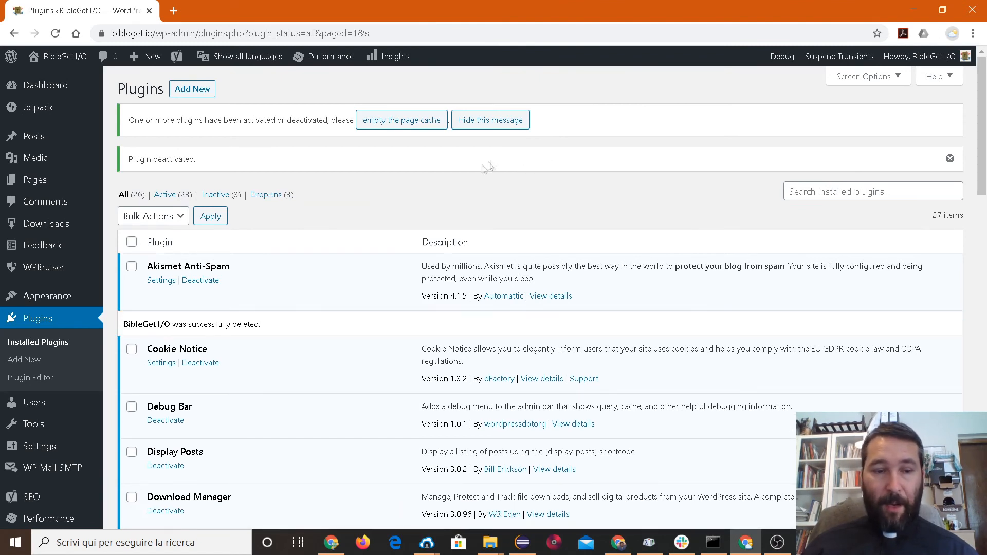
{"action": "mouse_move", "coordinate": [61, 282]}
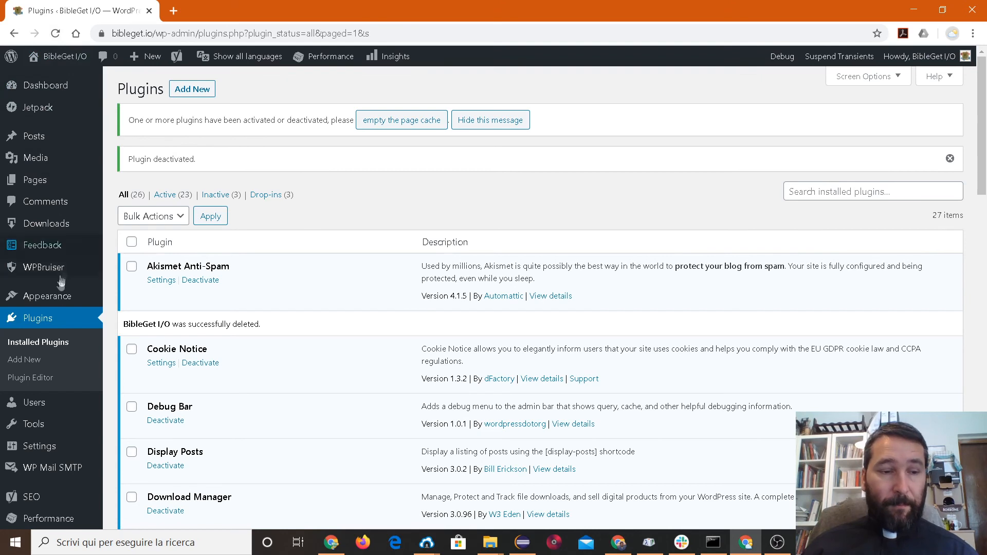
{"action": "mouse_move", "coordinate": [321, 196]}
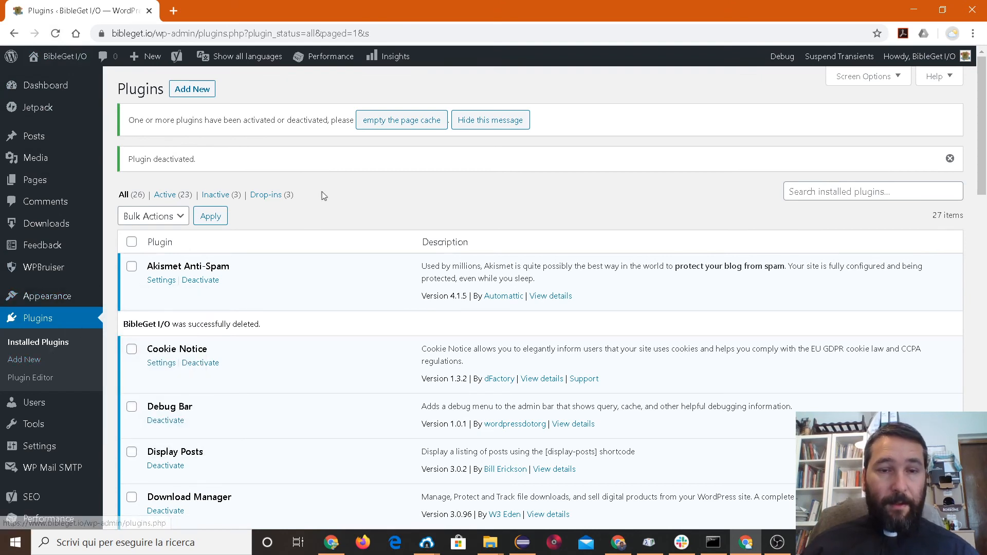